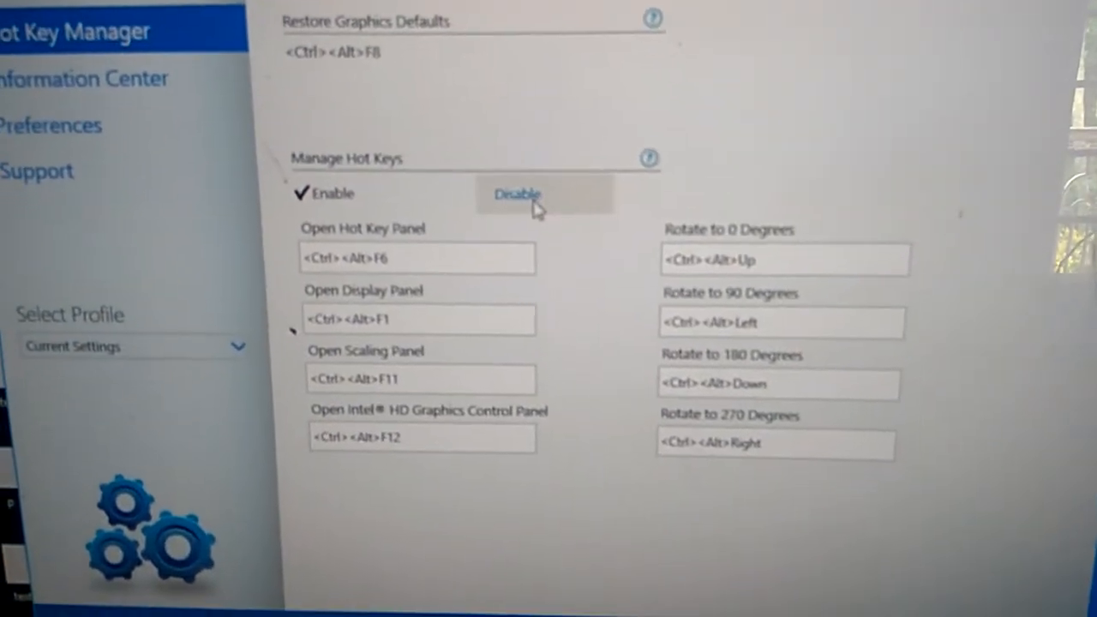
- Select Disable under Manage Hot Keys so the rotation shortcut fields grey out
click(514, 194)
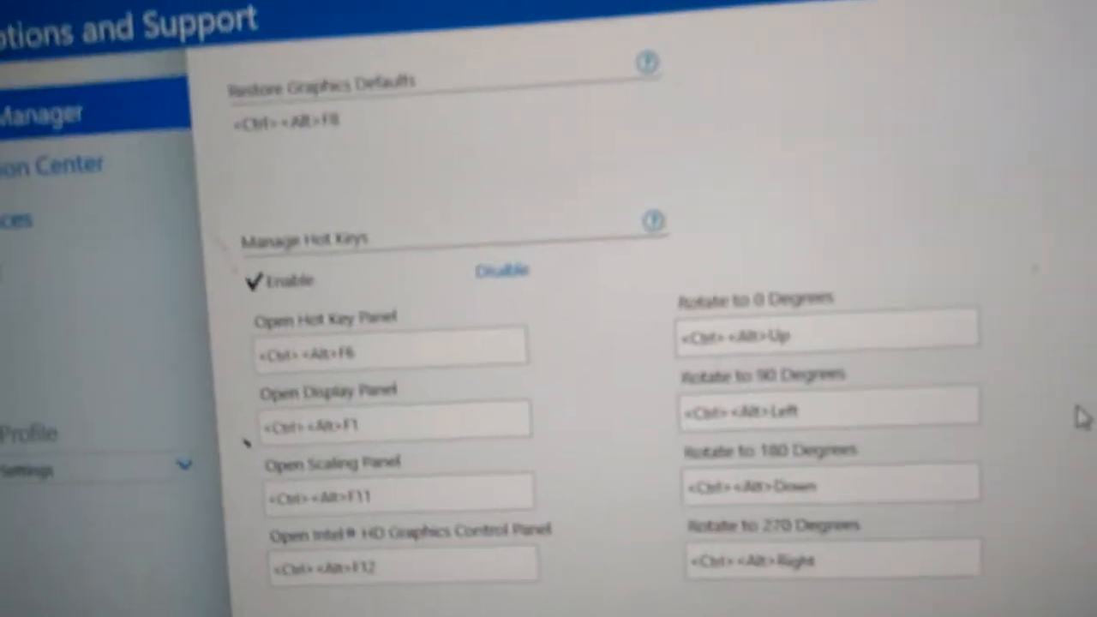
click(498, 272)
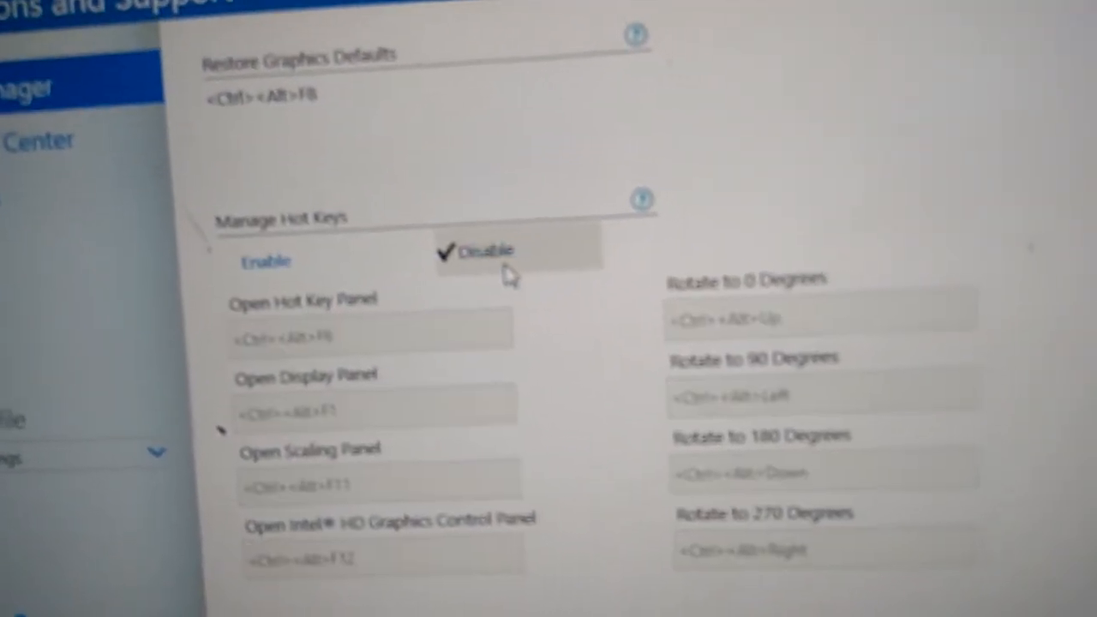